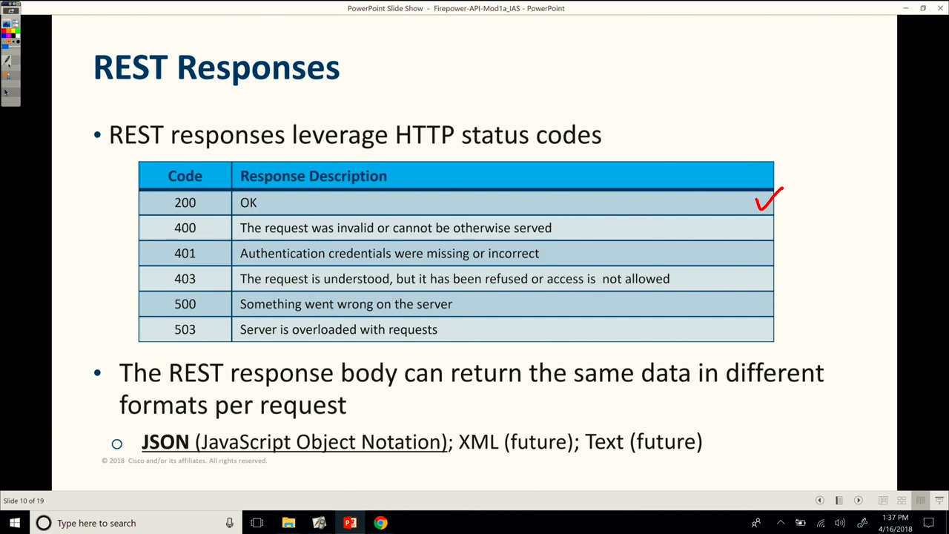
Ink a check and 'Success!' beside 200 OK, and a brace beside rows 400, 401 and 403.
drag(805, 189, 857, 185)
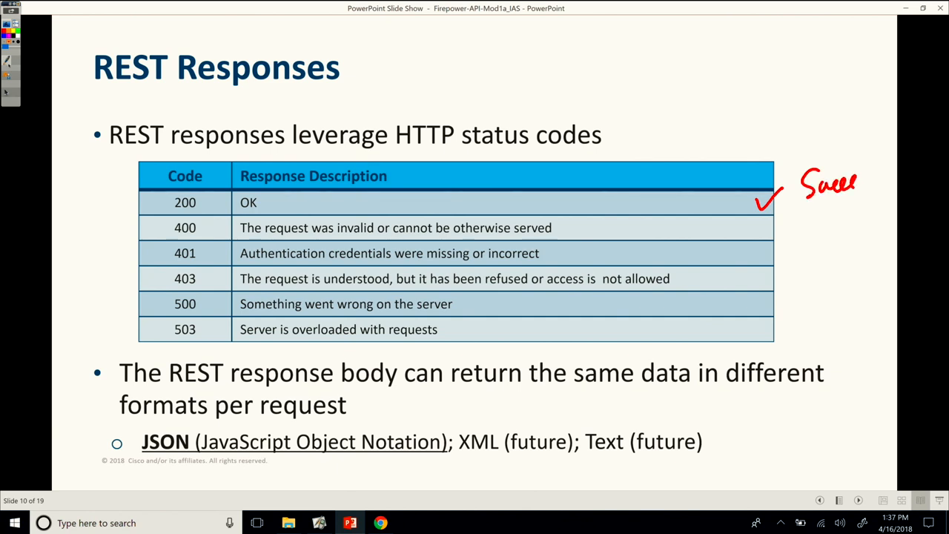
drag(856, 186, 886, 208)
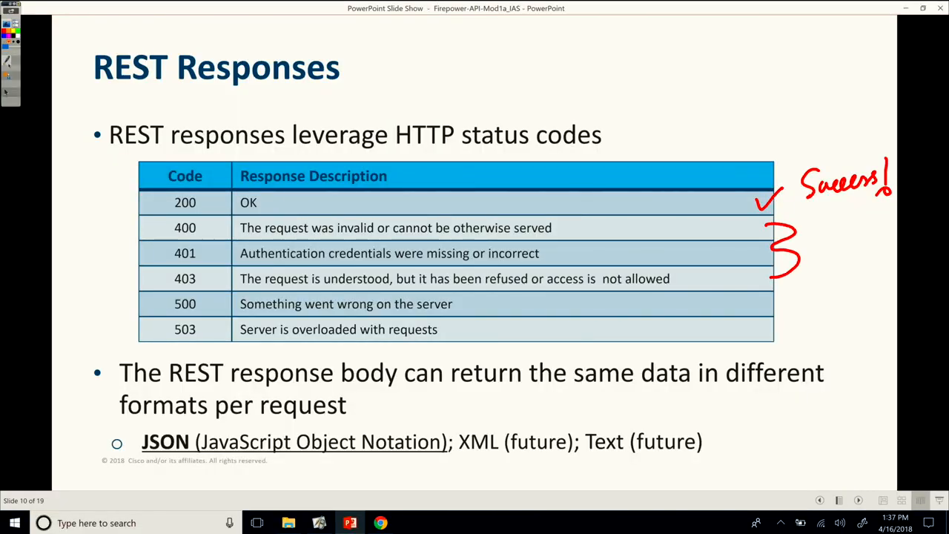
drag(812, 230, 824, 252)
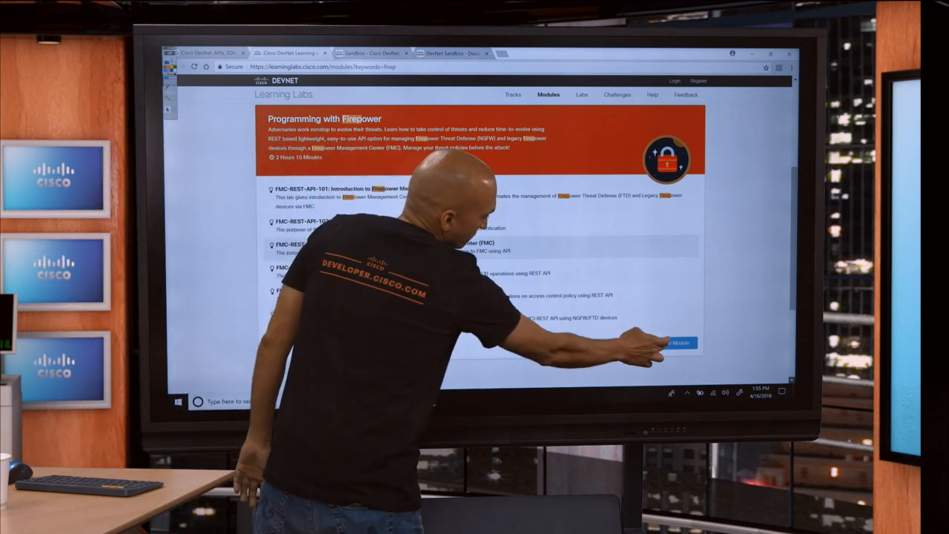
Open the Programming with Firepower module list from the 'firepower' Learning Labs search.
click(679, 343)
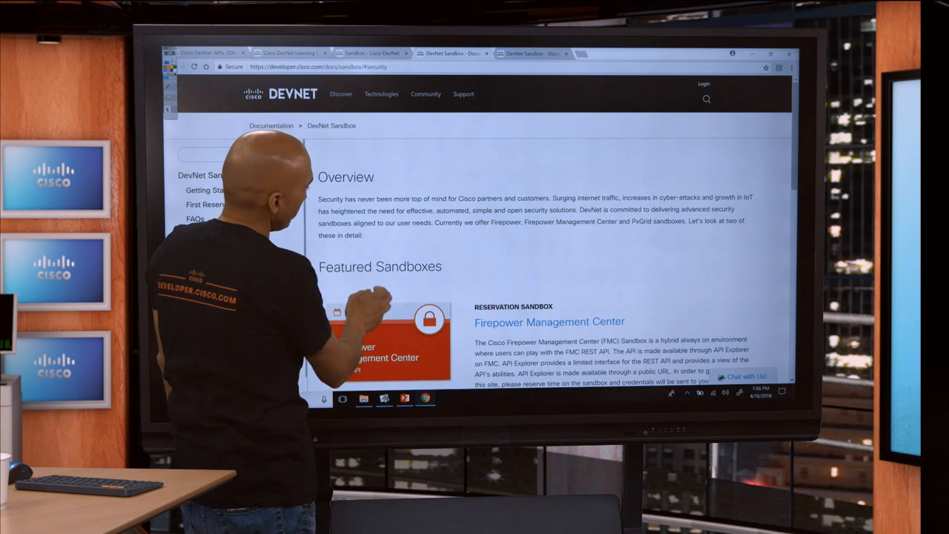
Scroll the DevNet Sandbox page down to the Firepower Management Center sandbox description.
scroll(down, 3)
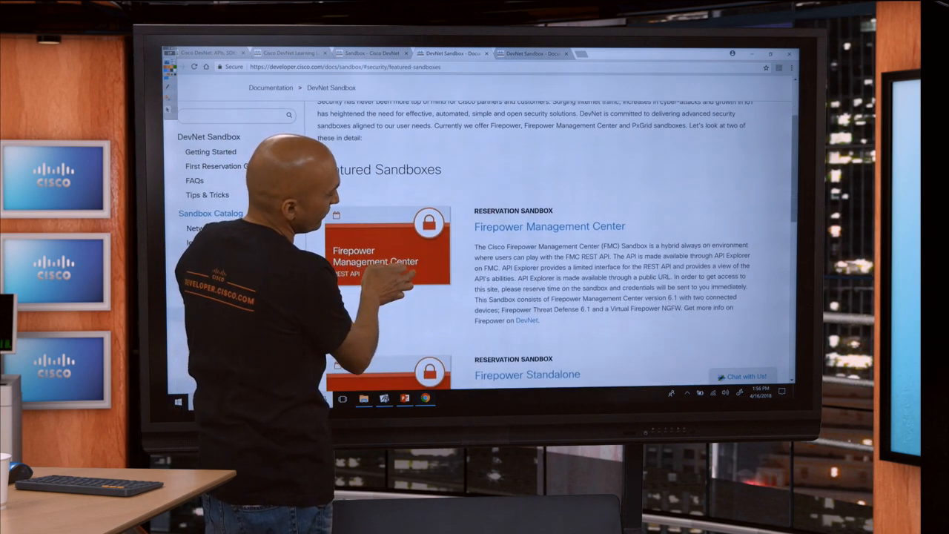